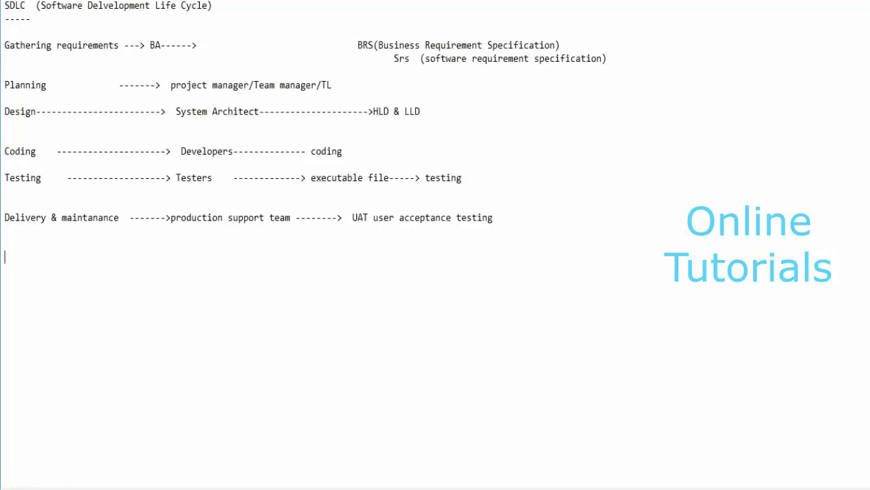
- Type the heading 'SDLC Models:' and underline it with a row of eleven hyphens
text(SD)
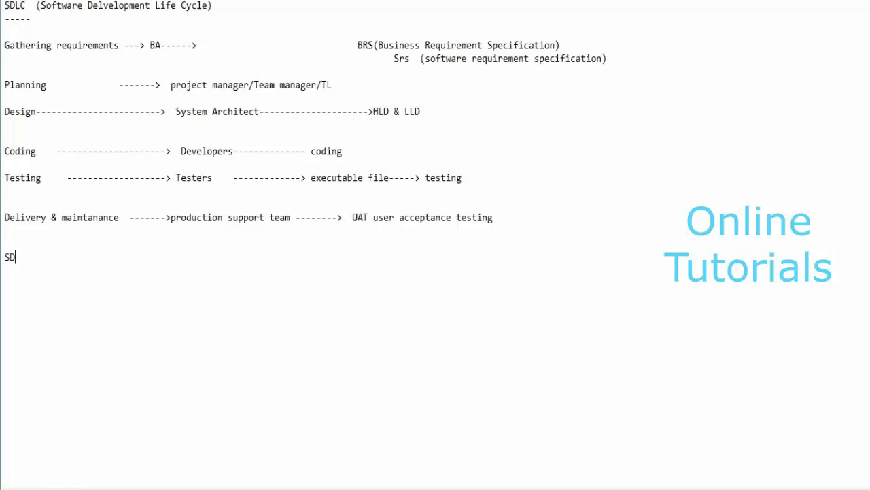
text(LC)
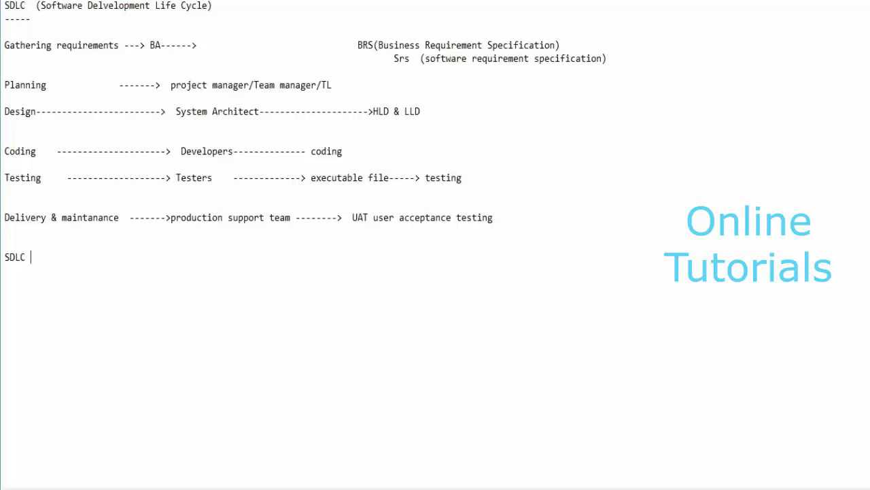
text(Models)
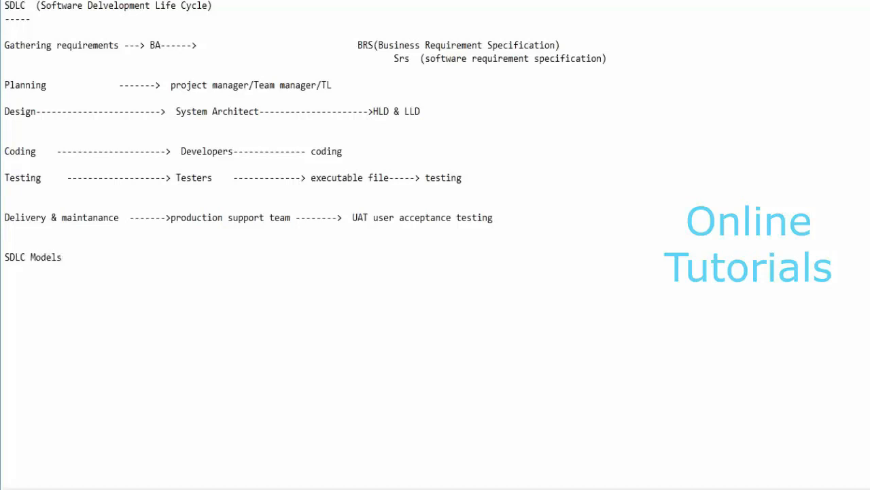
text(:)
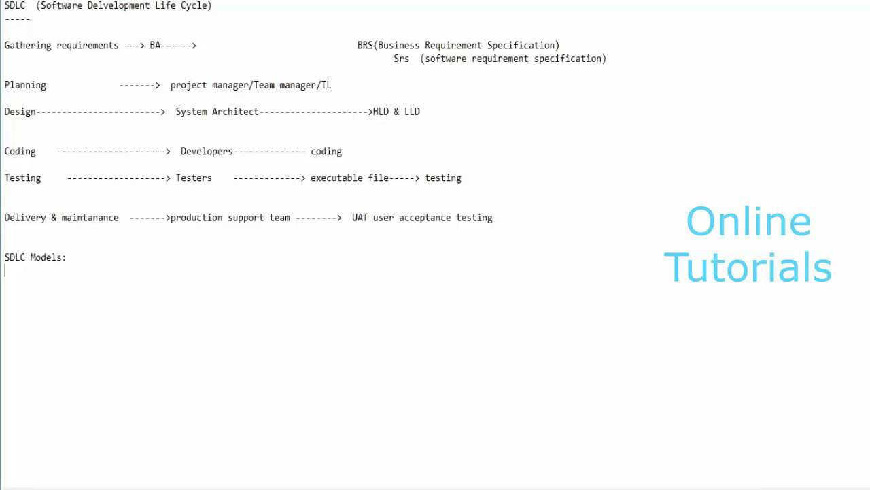
text(-----)
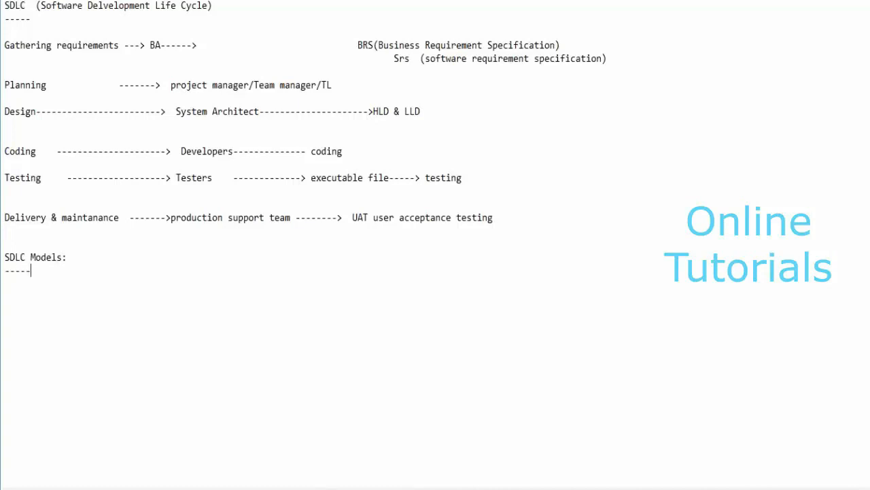
text(------)
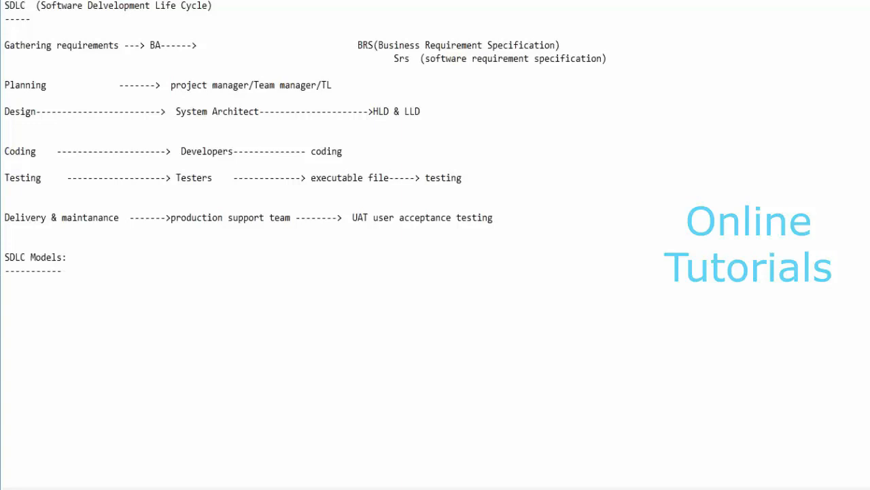
key(enter)
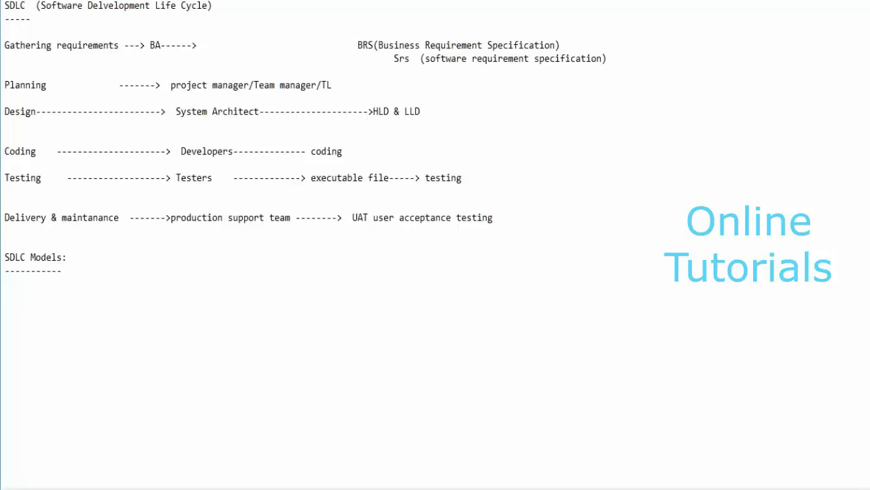
- Write 'Sequential models' and 'Iterative models' on one line under the SDLC Models heading
text(Seq)
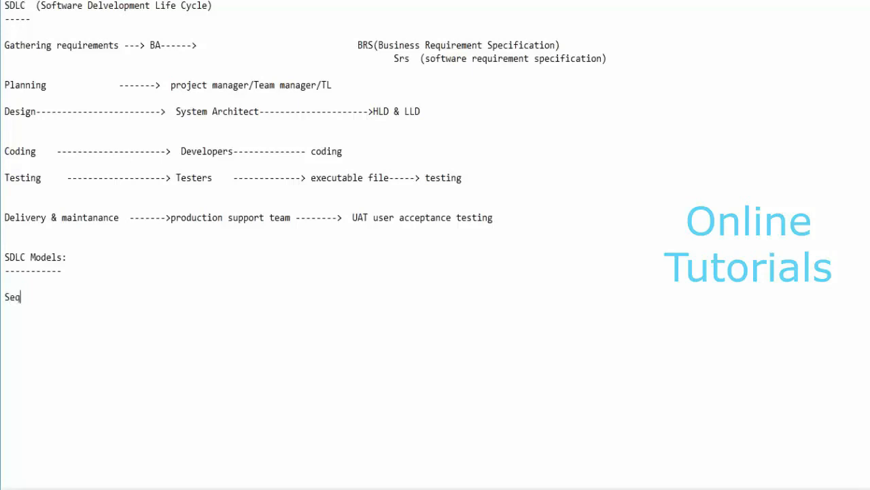
text(uential models)
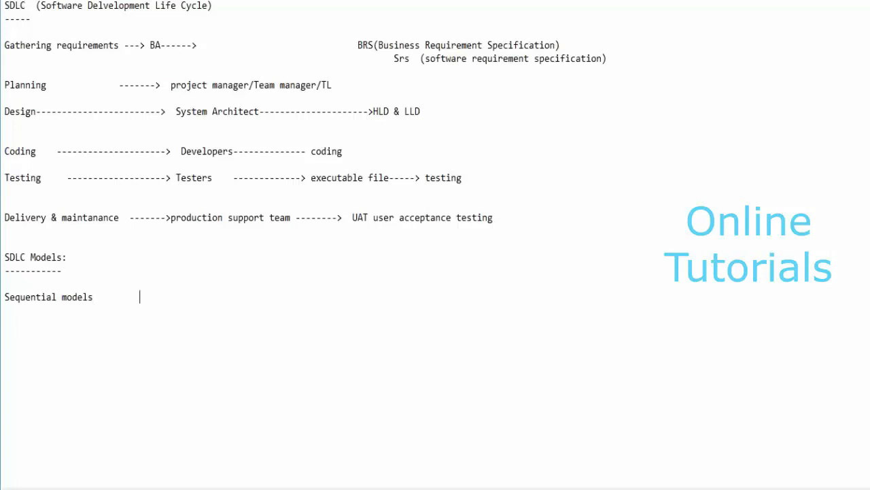
text(Ite)
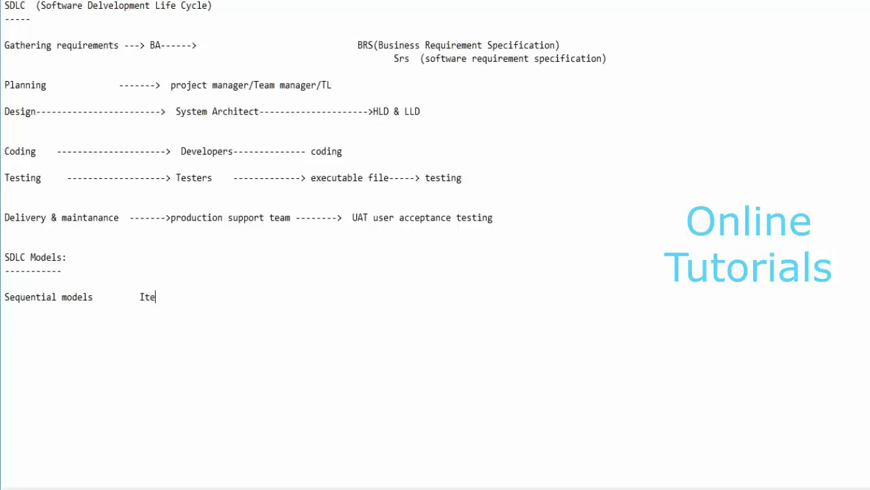
text(rative m)
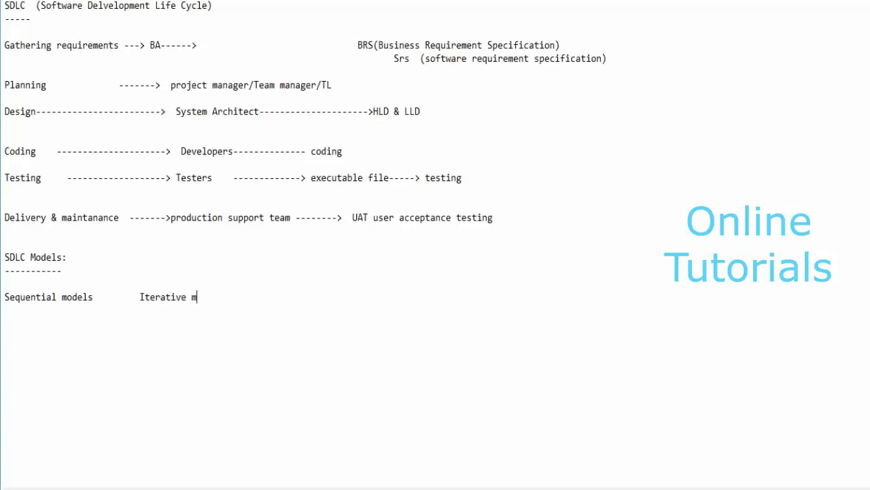
text(odels)
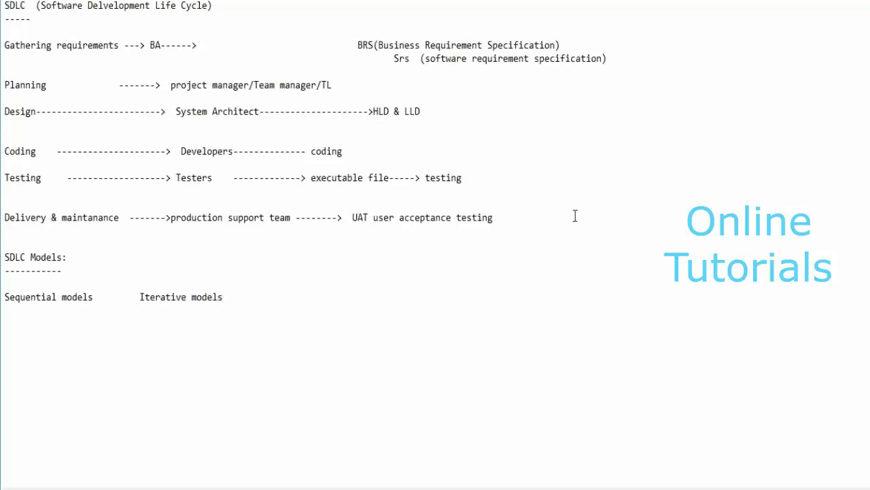
mouse_move(767, 184)
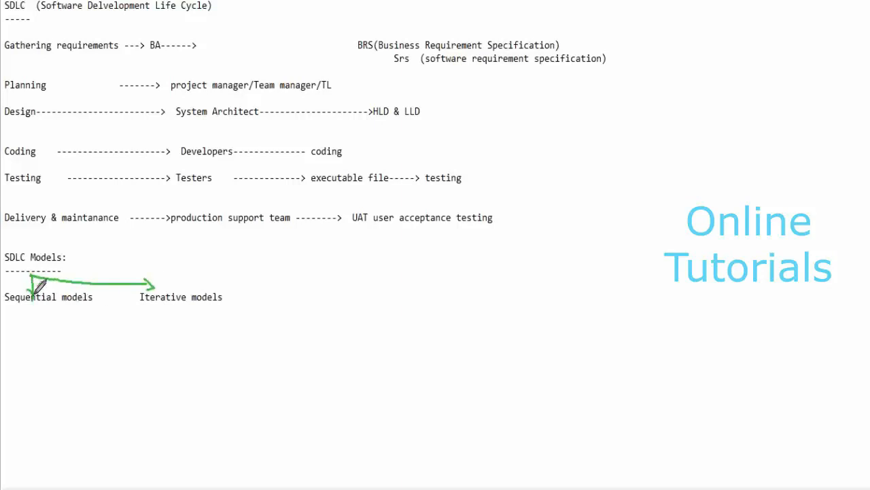
mouse_move(682, 198)
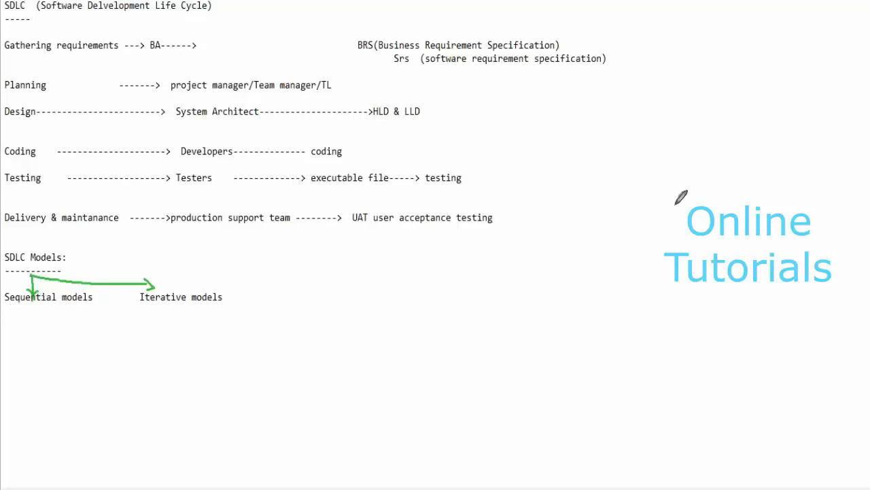
mouse_move(252, 293)
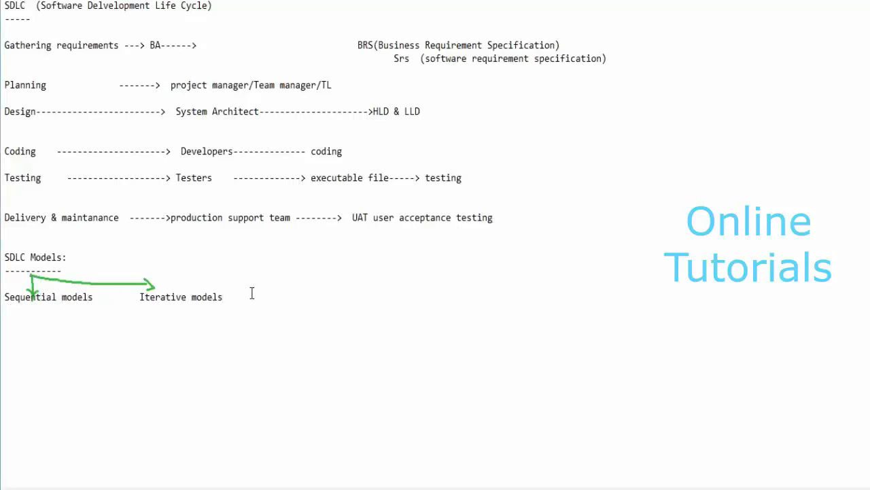
- List '1.waterfall model' and '2.V model' as numbered sequential models
text(1)
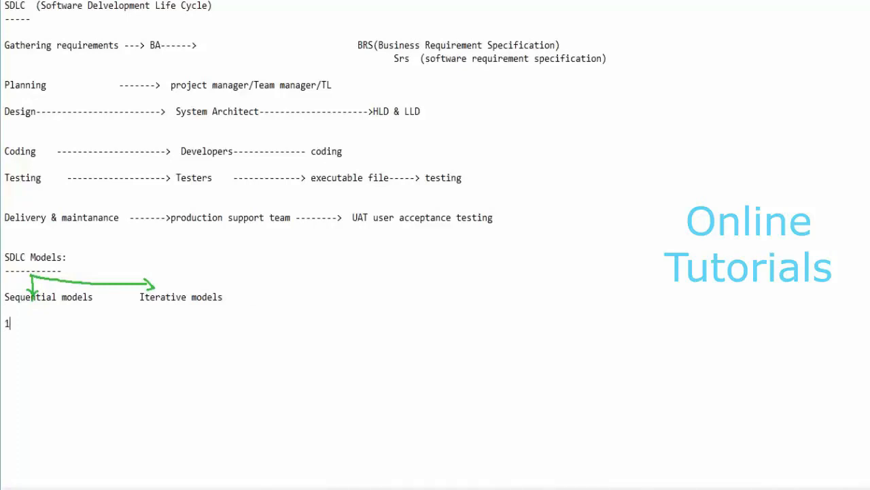
text(.waterf)
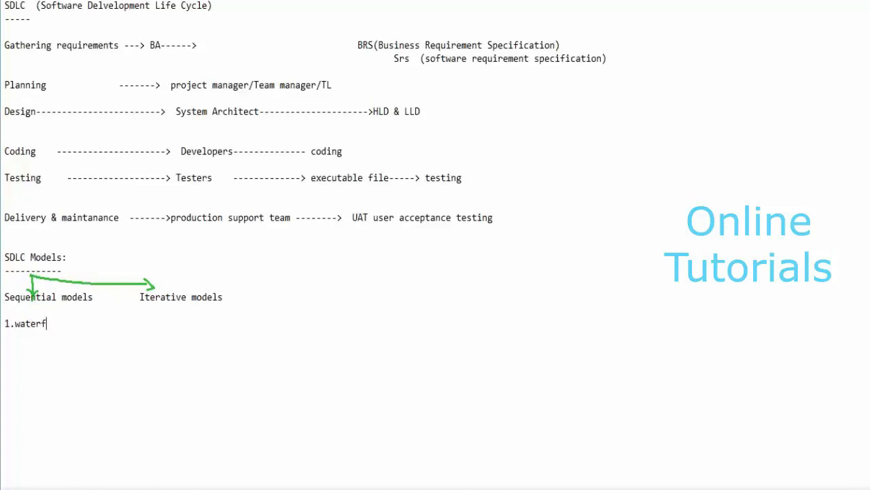
text(all model)
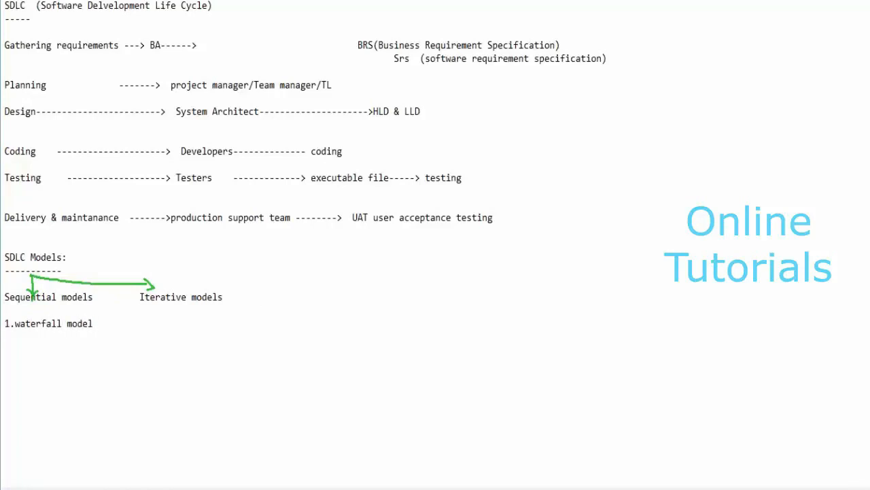
text(2.)
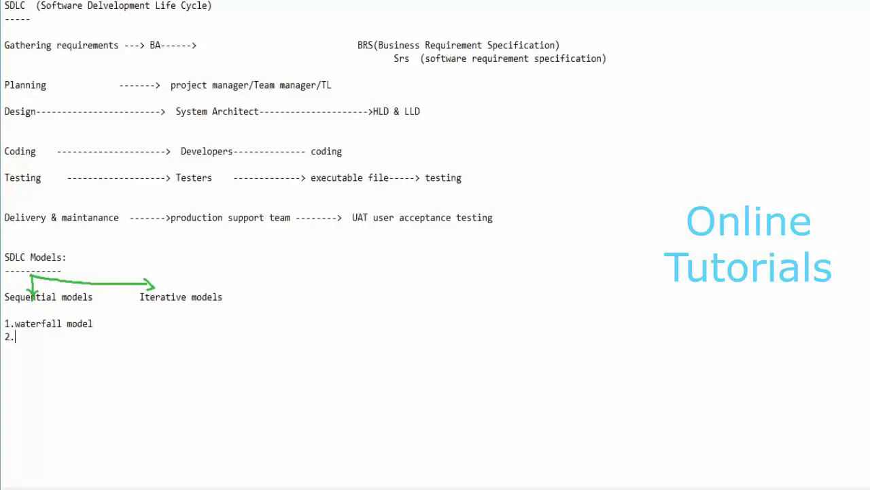
text(V)
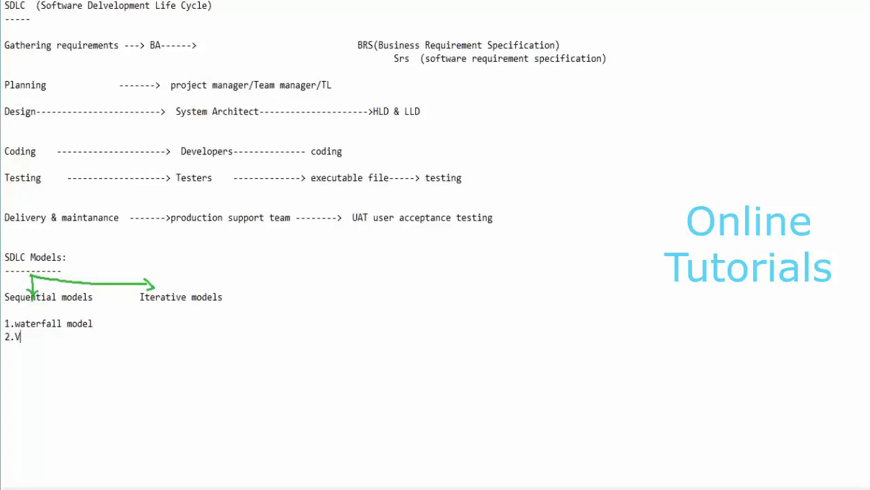
text(model)
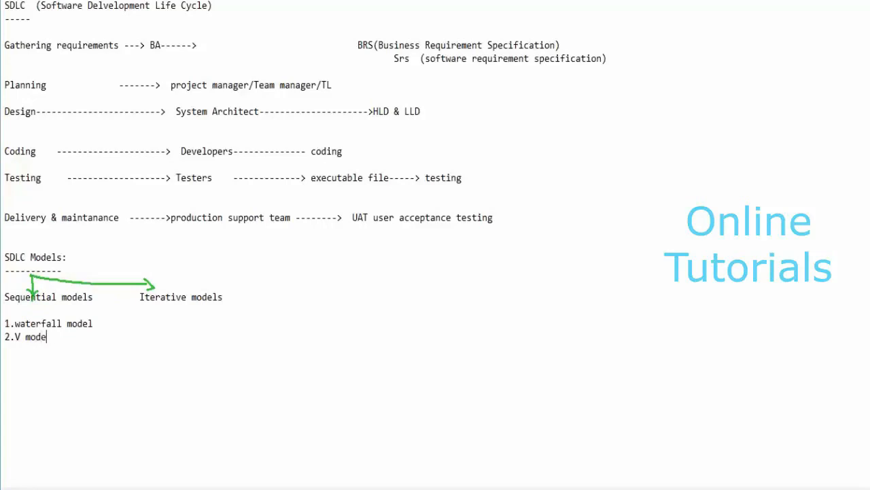
text(l)
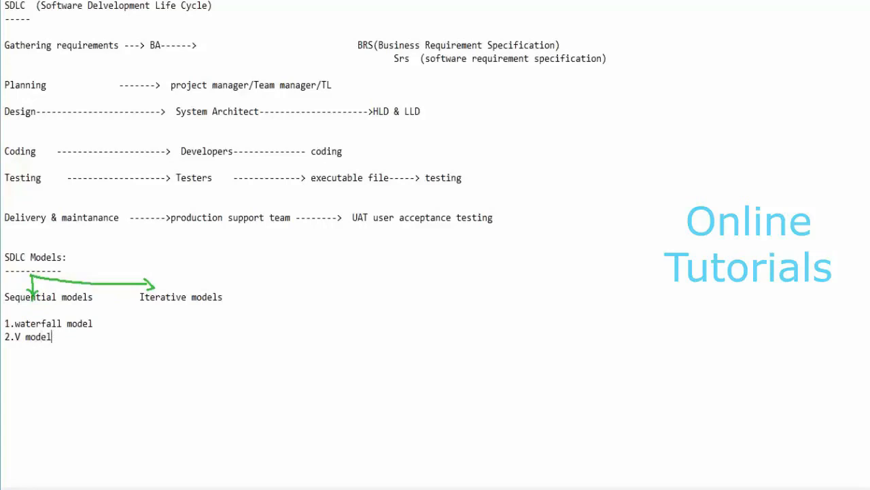
mouse_move(15, 355)
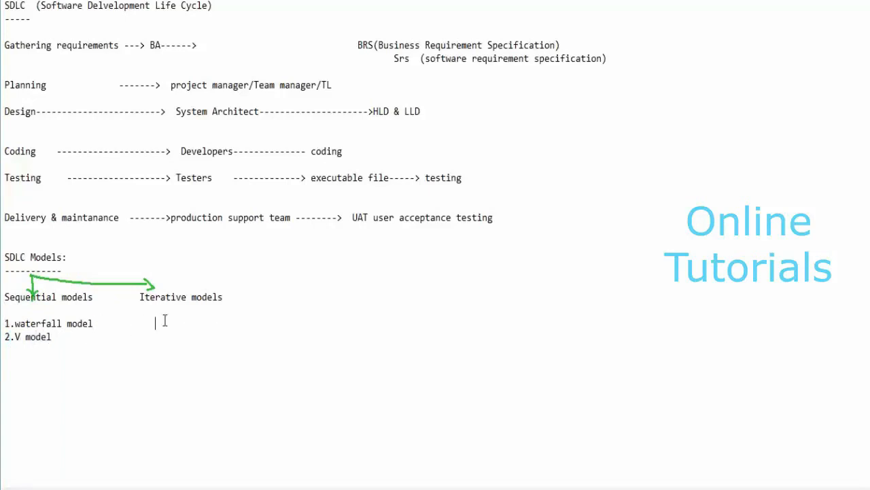
- Add '1.Rad Model' and '2.Prototype model' as the first iterative models
text(1.)
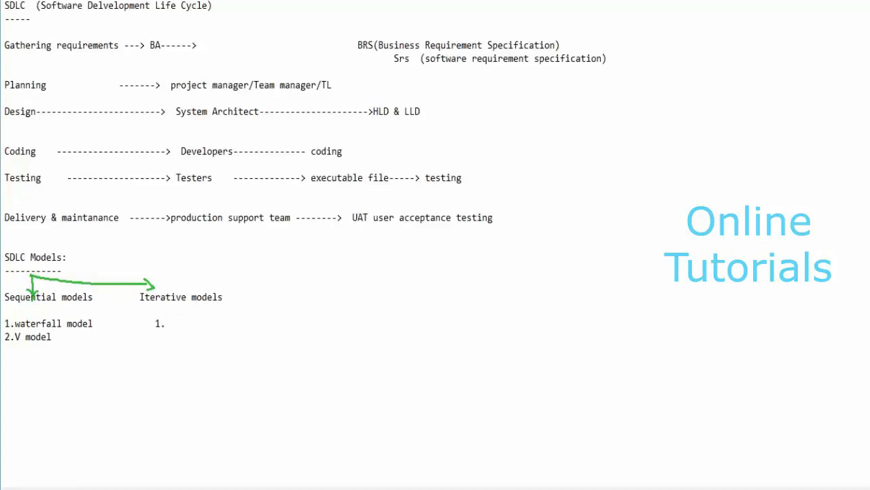
text(Rad Model)
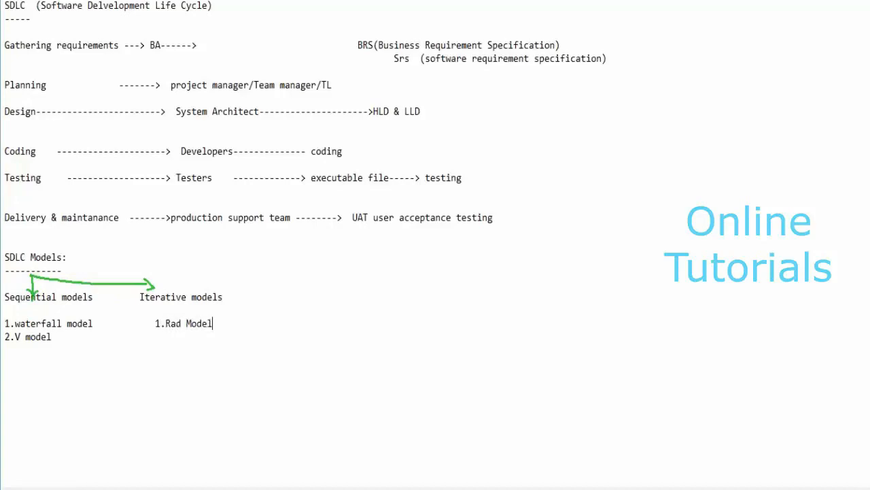
key(enter)
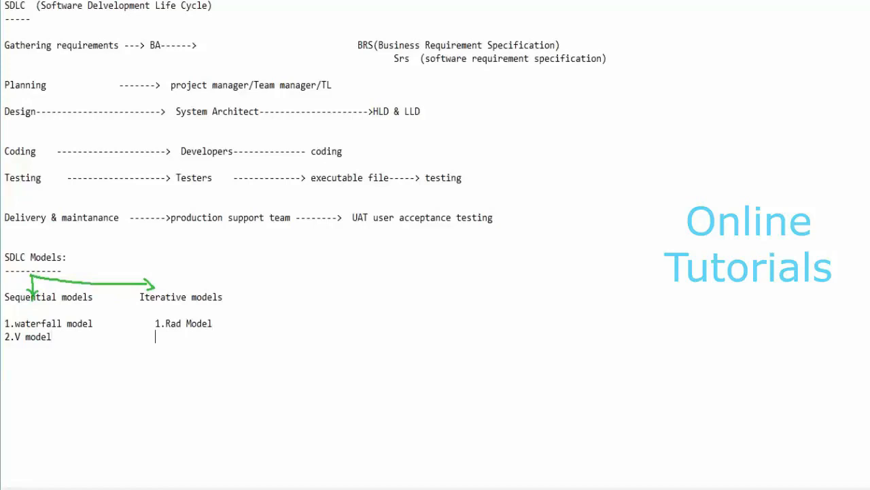
text(2.)
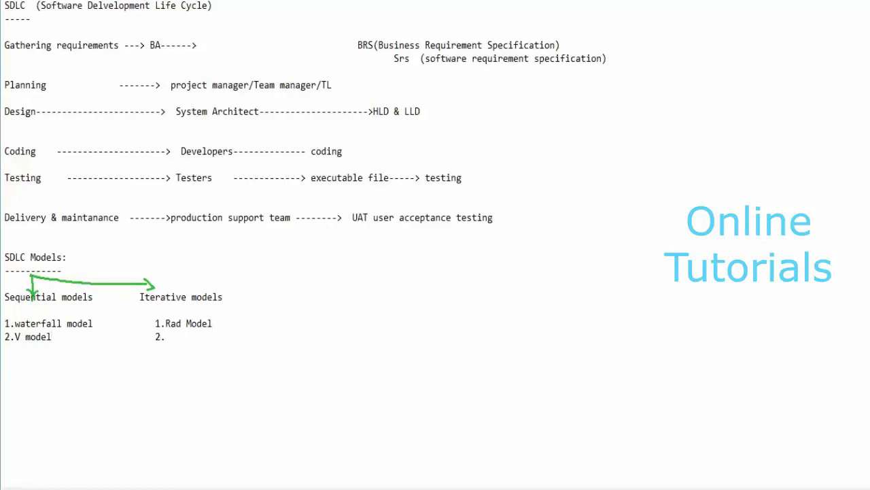
text(Prototy)
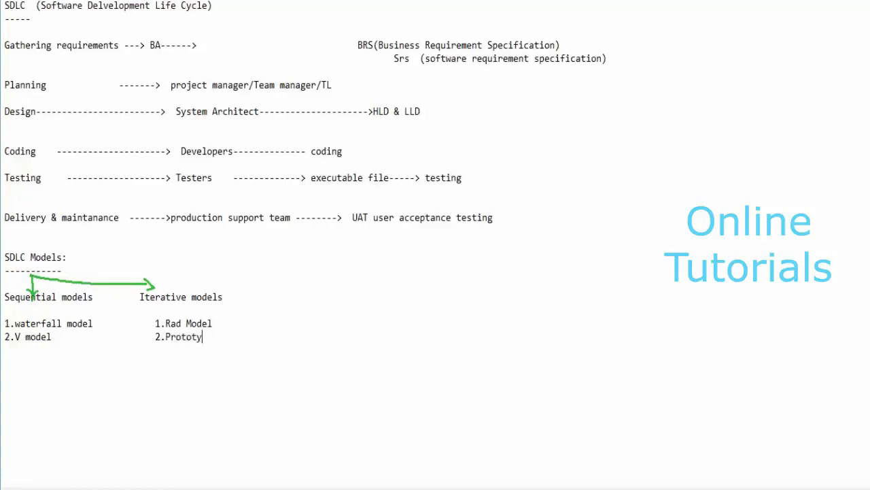
text(pe mode)
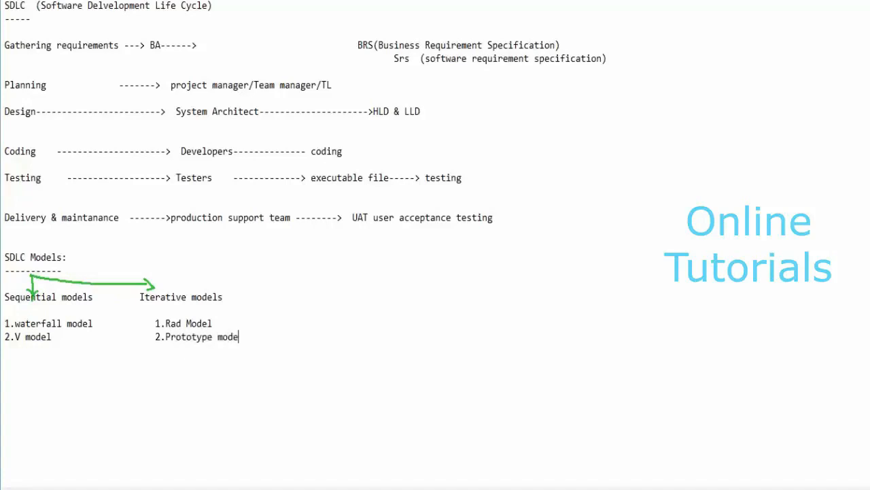
text(l)
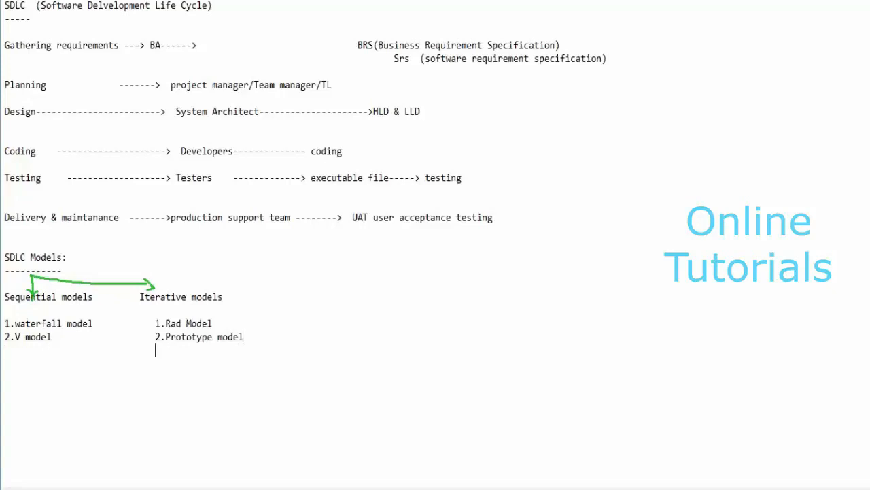
- Add '3.Spiral model' and '4.Agile model' to complete the iterative list
text(3.)
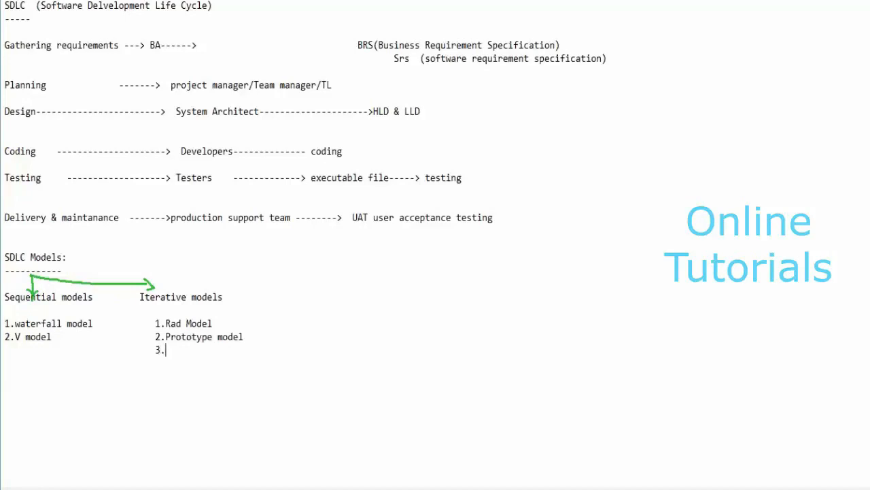
text(S)
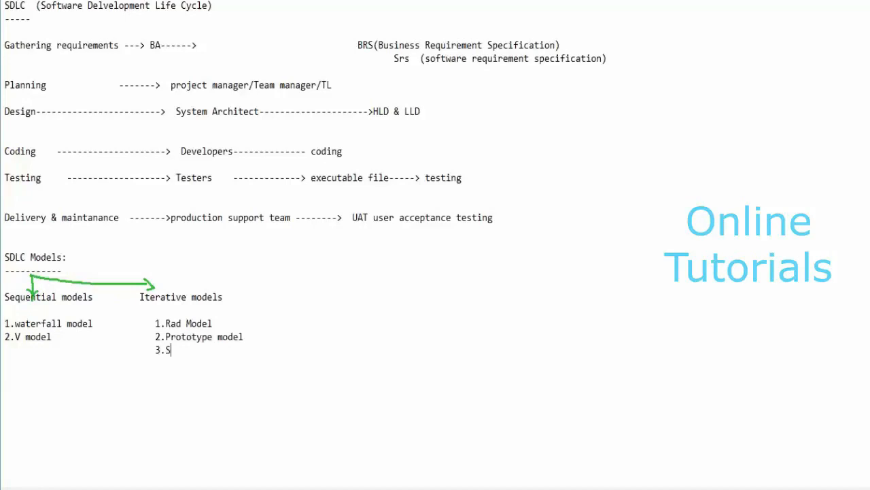
text(piram)
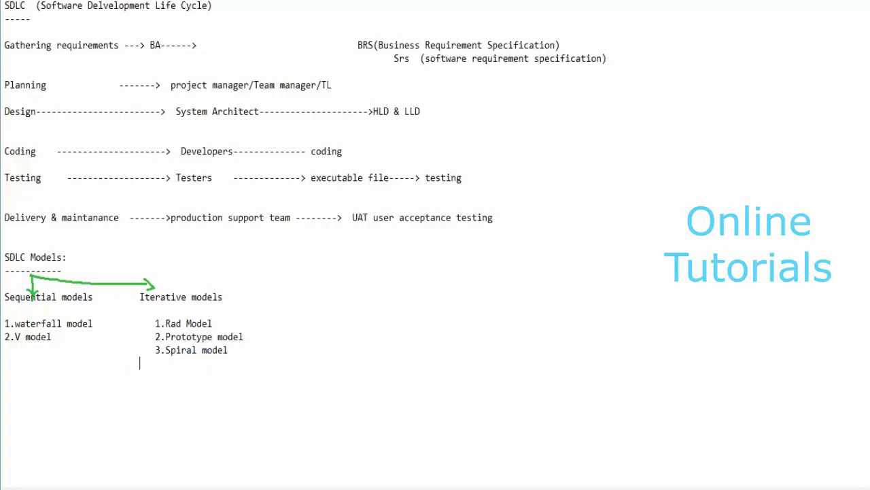
text(4.)
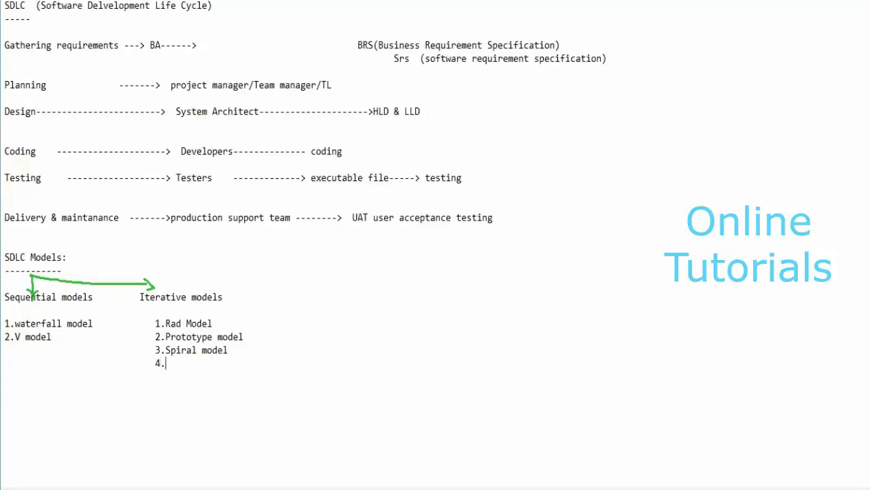
text(Agile m)
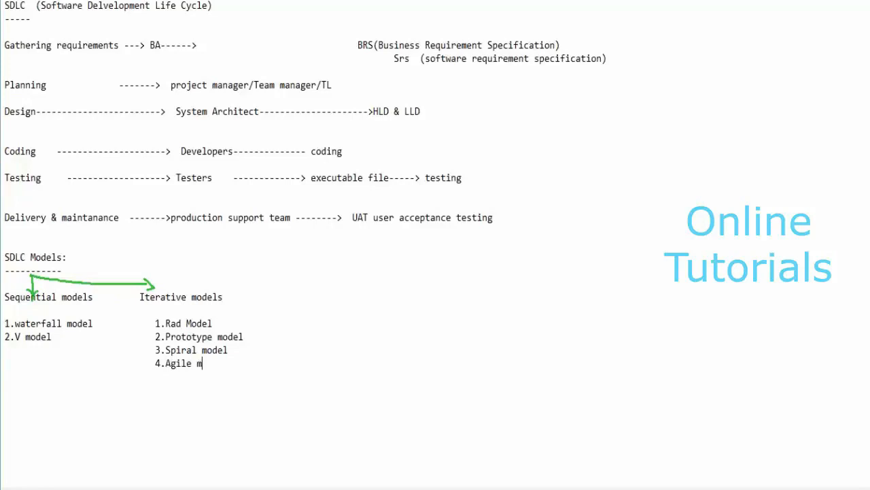
text(odel)
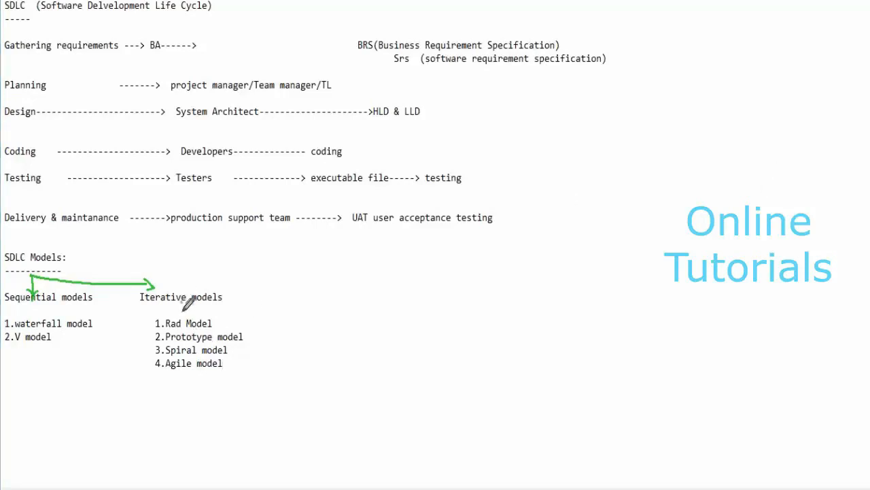
- Draw green arrows down from Iterative models and Sequential models to their numbered lists
drag(184, 299, 185, 319)
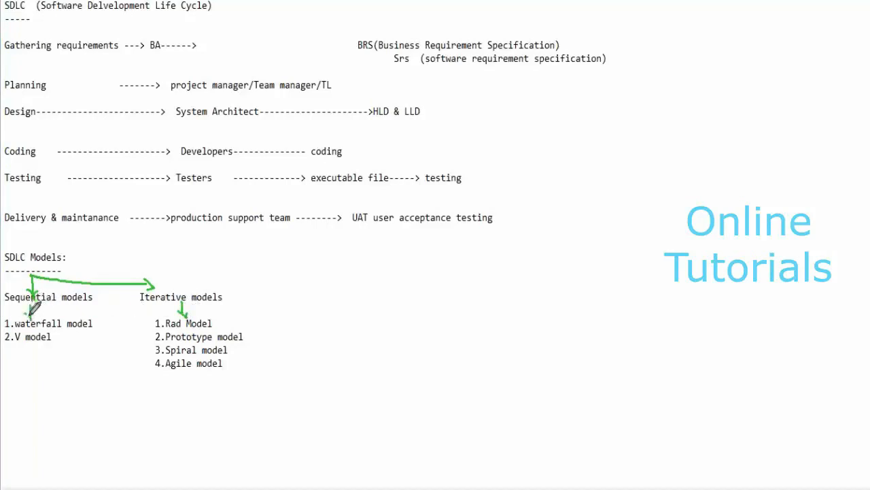
drag(30, 303, 31, 319)
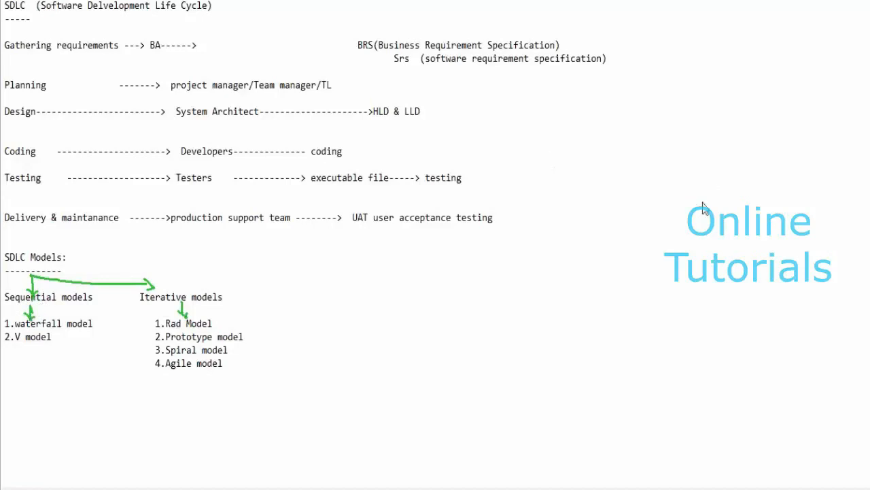
double_click(14, 5)
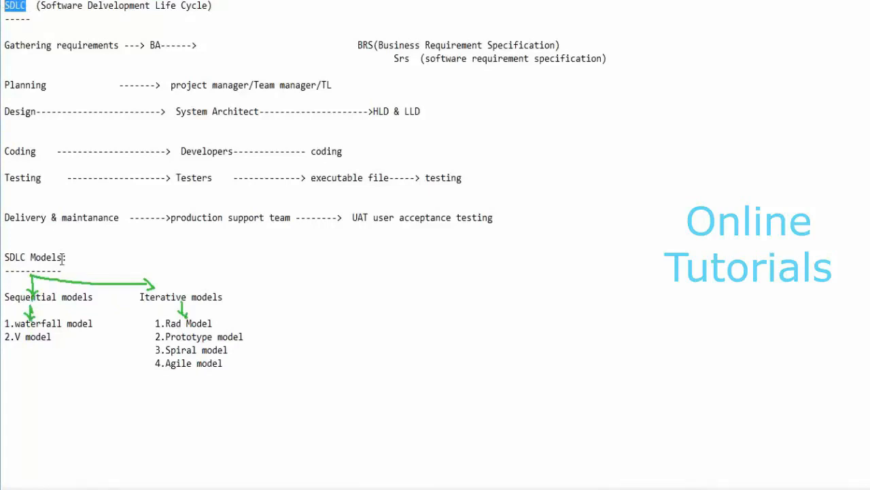
- Select the SDLC heading text, then choose File > Save to bring up the save dialog
drag(4, 45, 56, 178)
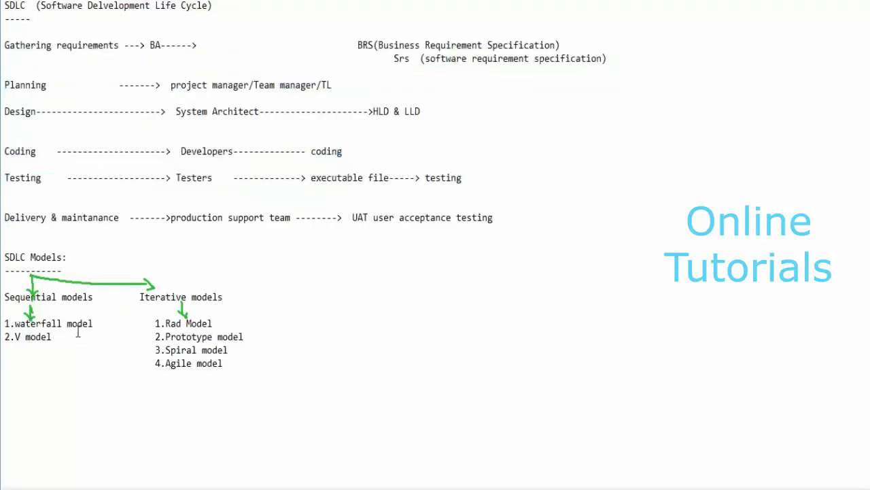
mouse_move(163, 301)
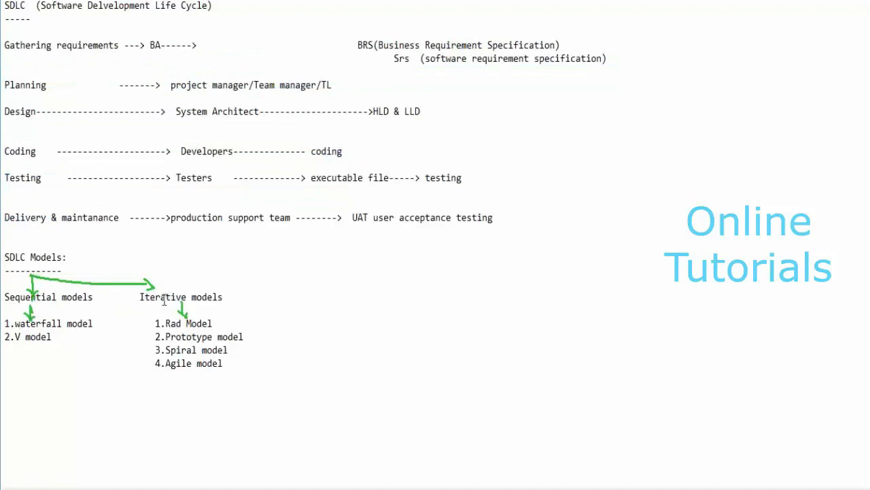
mouse_move(64, 335)
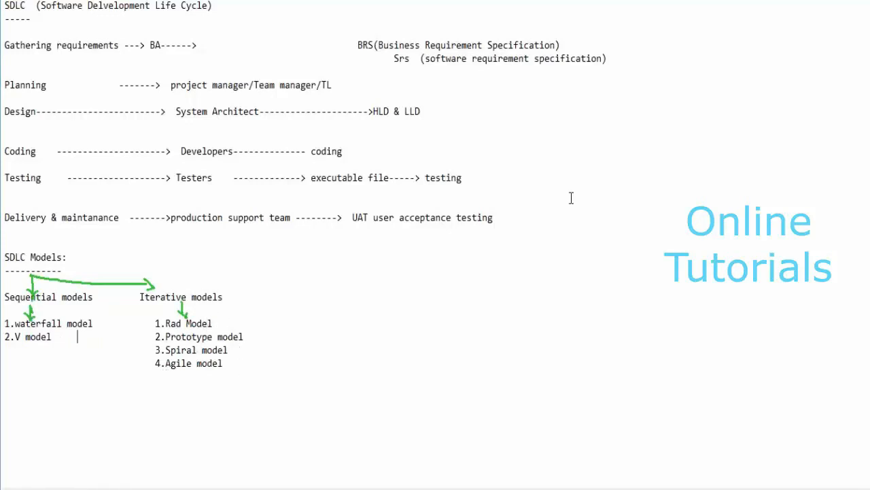
click(17, 6)
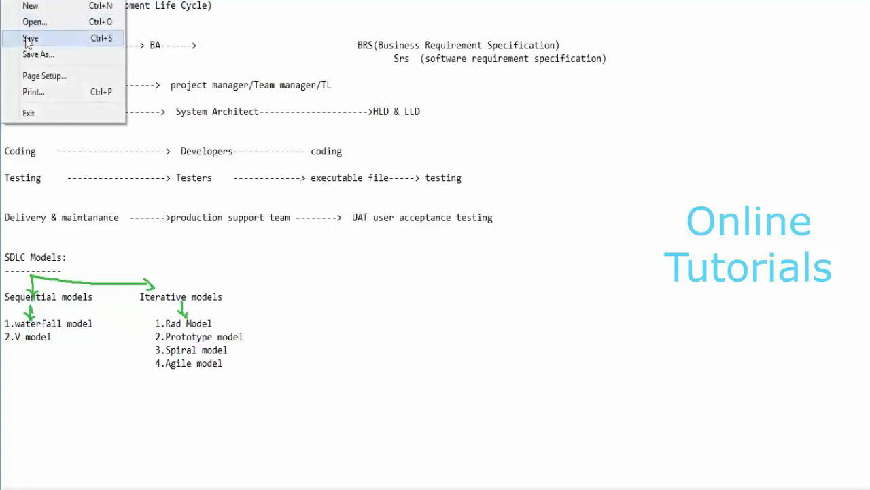
click(39, 55)
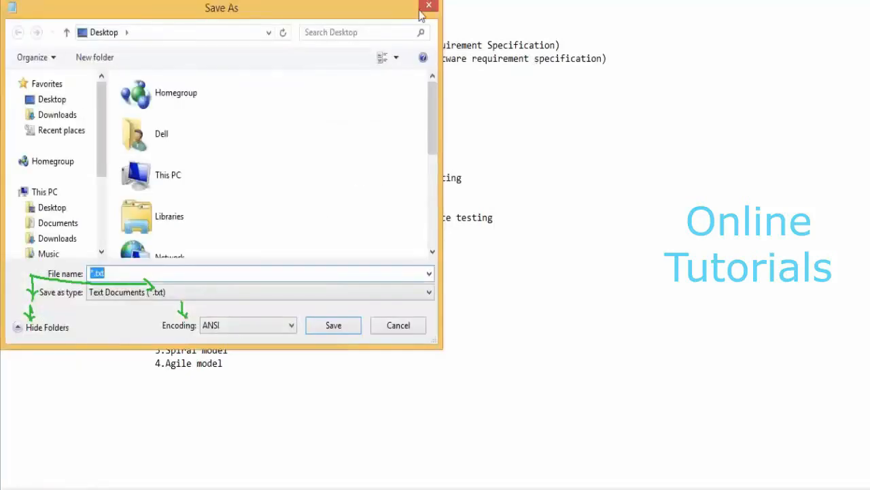